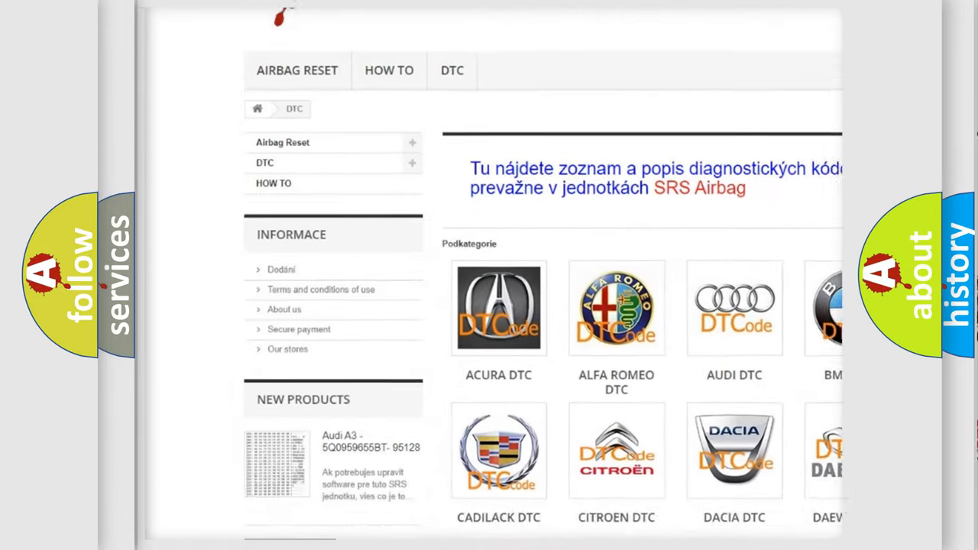
scroll(down, 3)
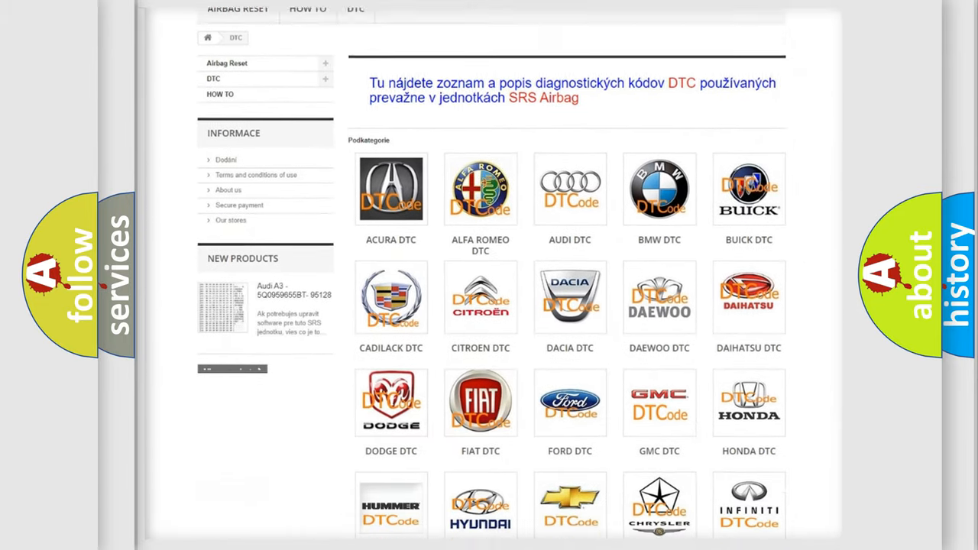
scroll(down, 3)
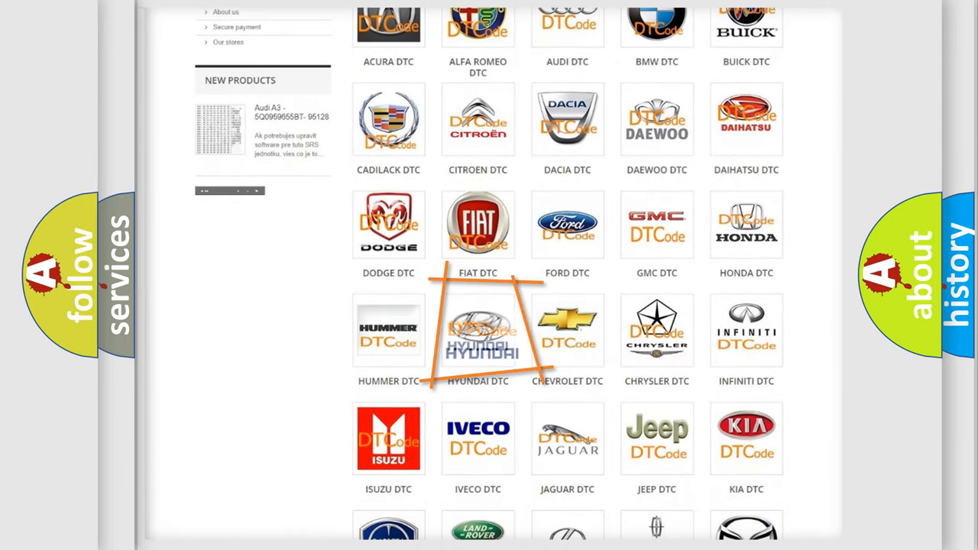